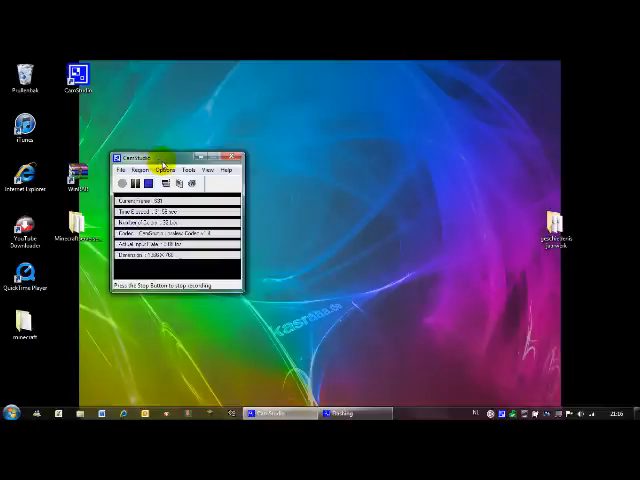
# - Open CamStudio's Video Options from the Options menu
pyautogui.click(167, 179)
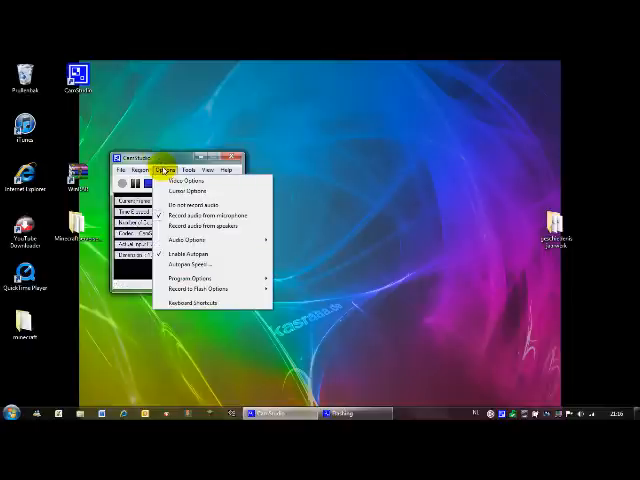
pyautogui.moveTo(182, 184)
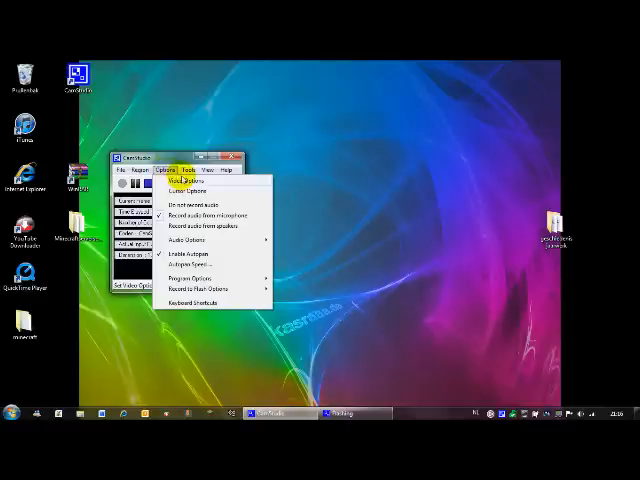
pyautogui.click(181, 179)
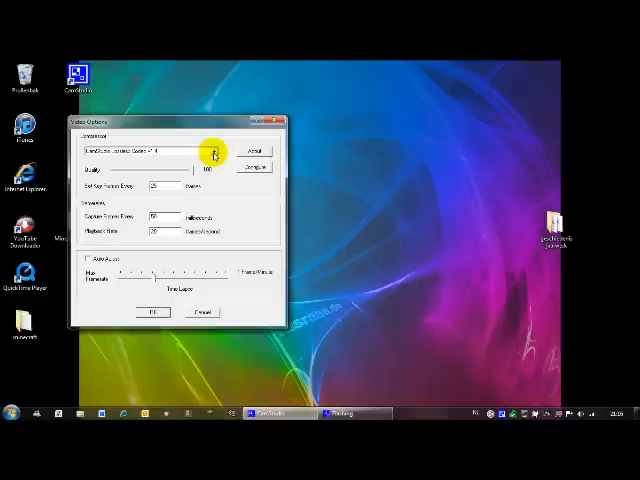
pyautogui.click(219, 153)
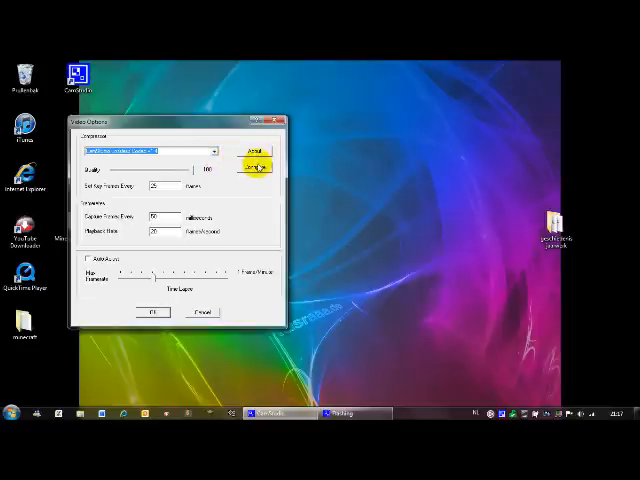
# - Confirm the Video Options dialog with OK
pyautogui.click(252, 155)
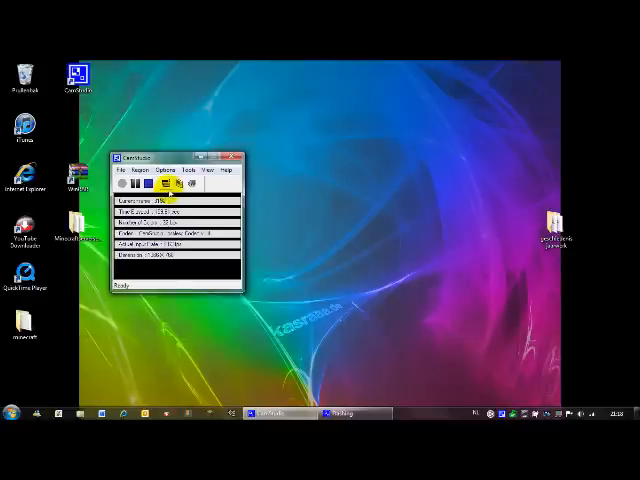
# - Open Audio Options for Microphone from the Options menu
pyautogui.click(165, 170)
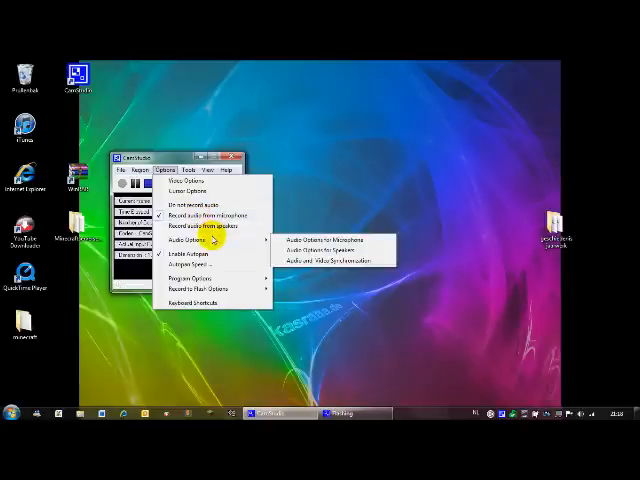
pyautogui.moveTo(205, 215)
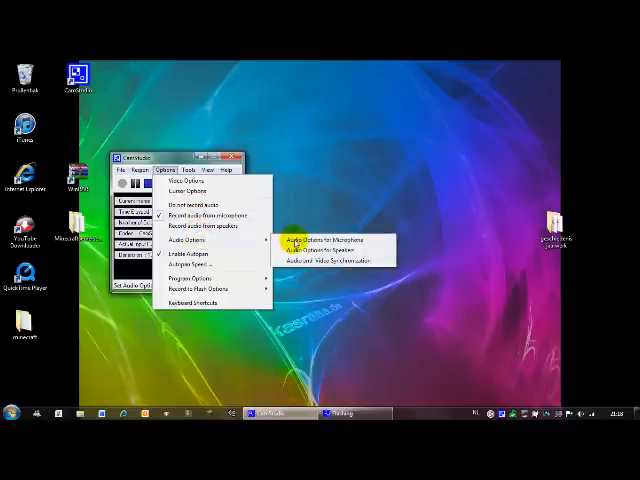
pyautogui.click(320, 239)
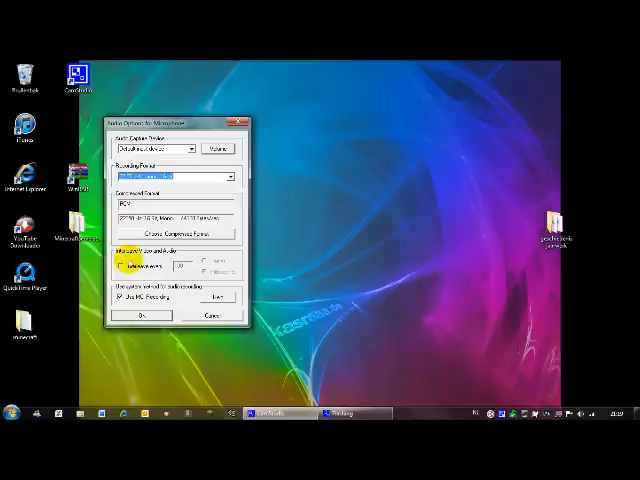
# - Choose the microphone audio recording format in the Audio Options dialog
pyautogui.click(120, 267)
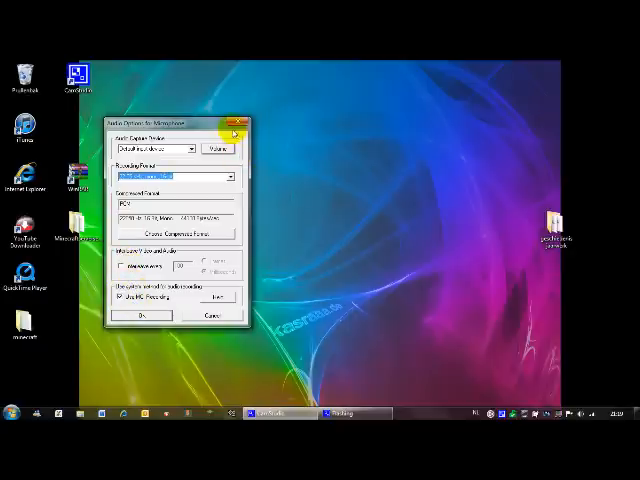
pyautogui.moveTo(199, 175)
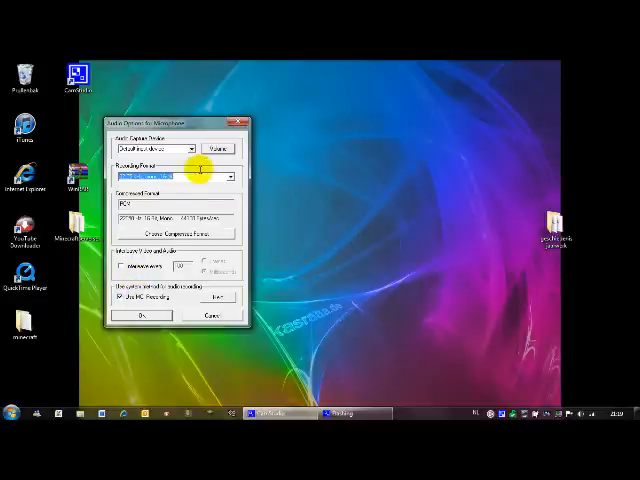
pyautogui.click(139, 315)
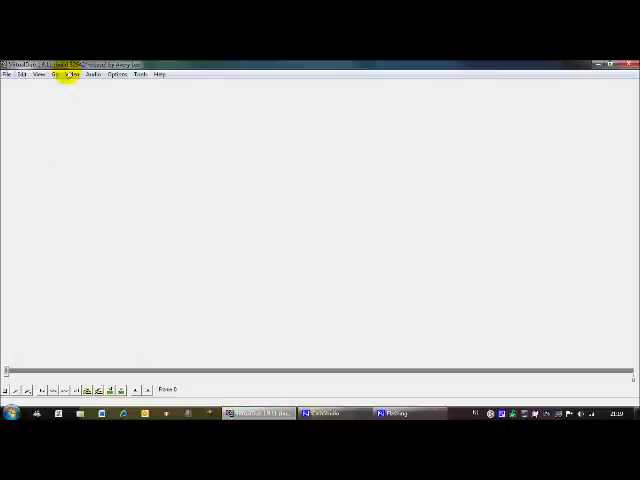
# - Set VirtualDub's Video menu to Direct stream copy and confirm the mode
pyautogui.click(70, 74)
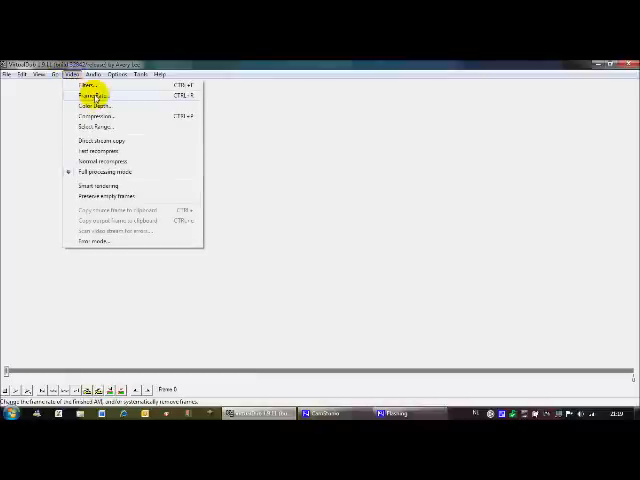
pyautogui.moveTo(95, 115)
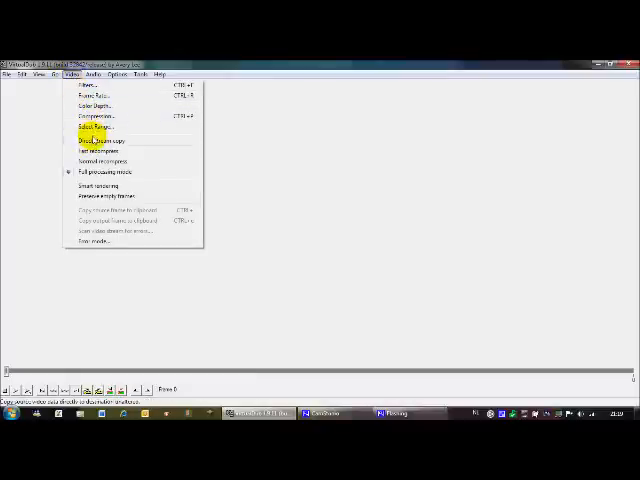
pyautogui.click(95, 140)
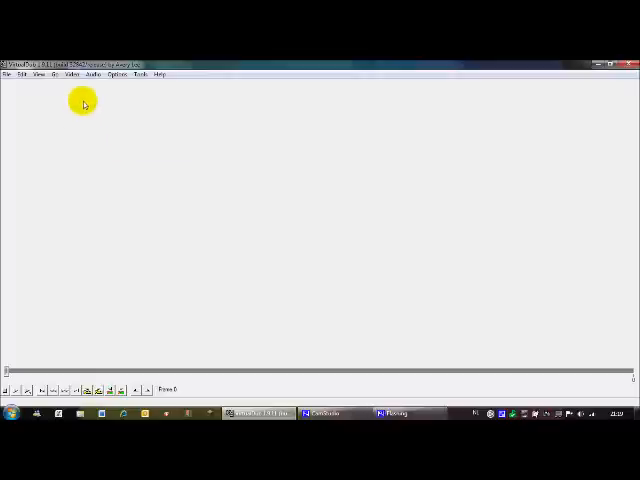
pyautogui.click(71, 74)
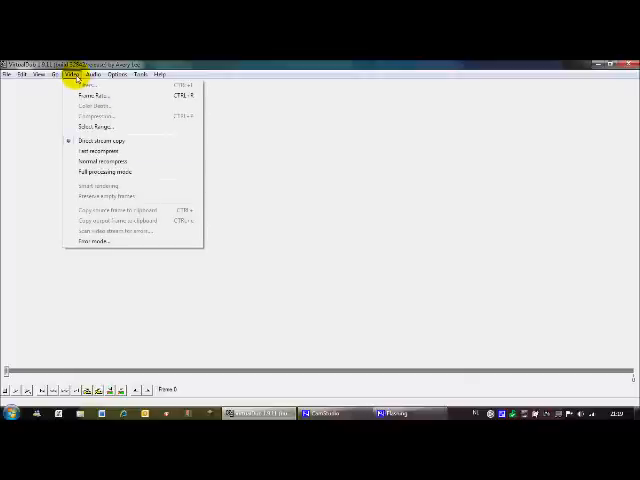
pyautogui.click(93, 95)
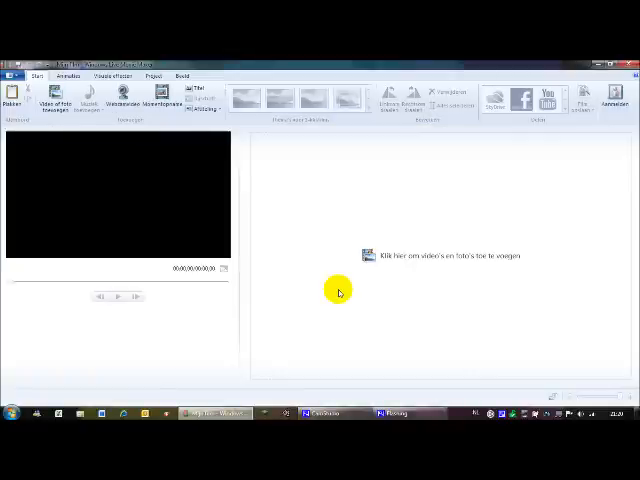
pyautogui.moveTo(378, 258)
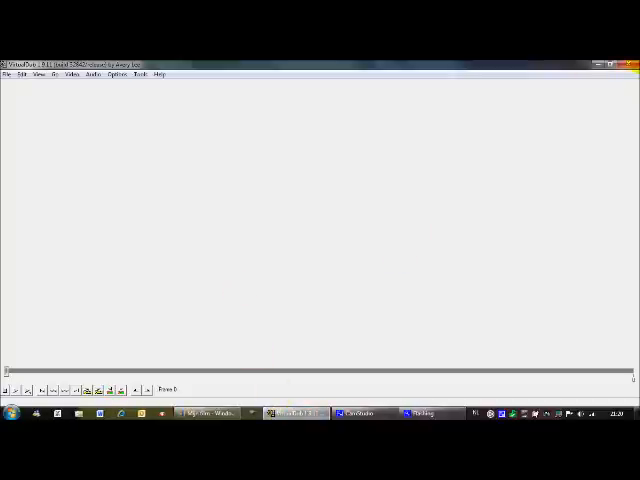
# - Bring Windows Live Movie Maker to the front and open its File menu
pyautogui.click(205, 413)
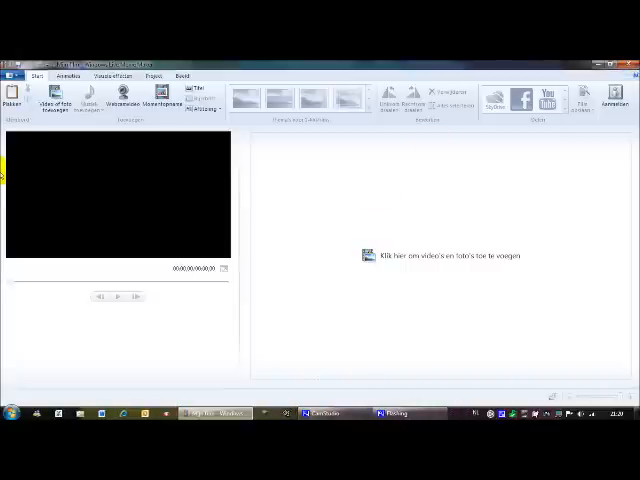
pyautogui.click(14, 76)
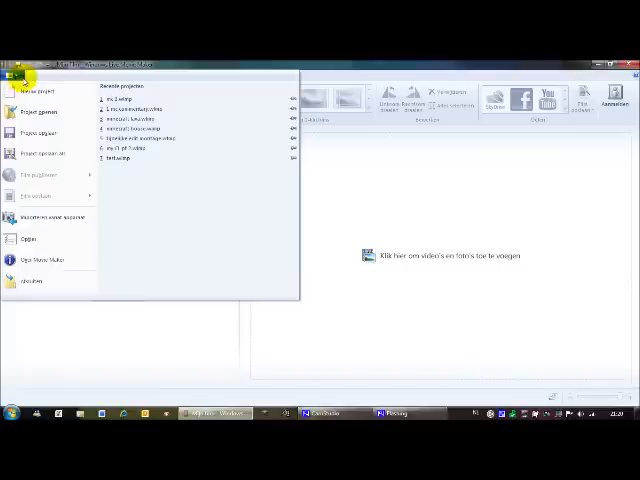
pyautogui.moveTo(40, 153)
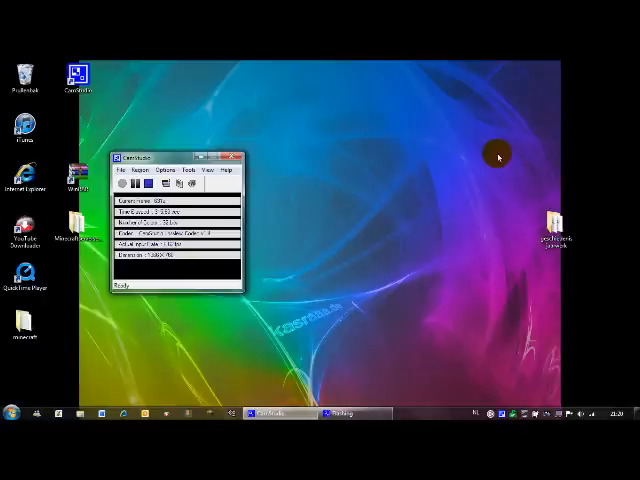
pyautogui.moveTo(190, 400)
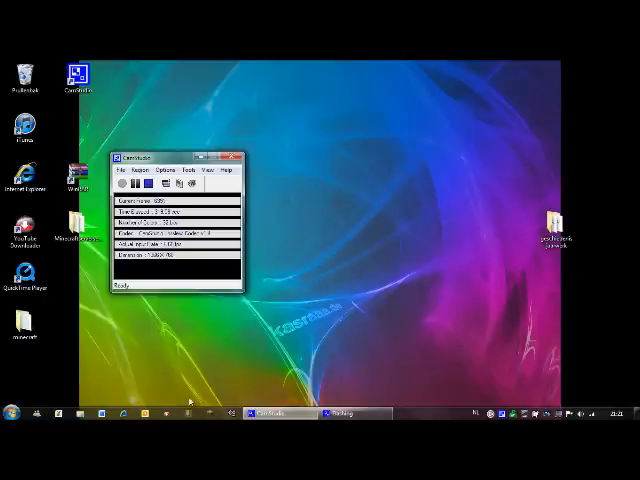